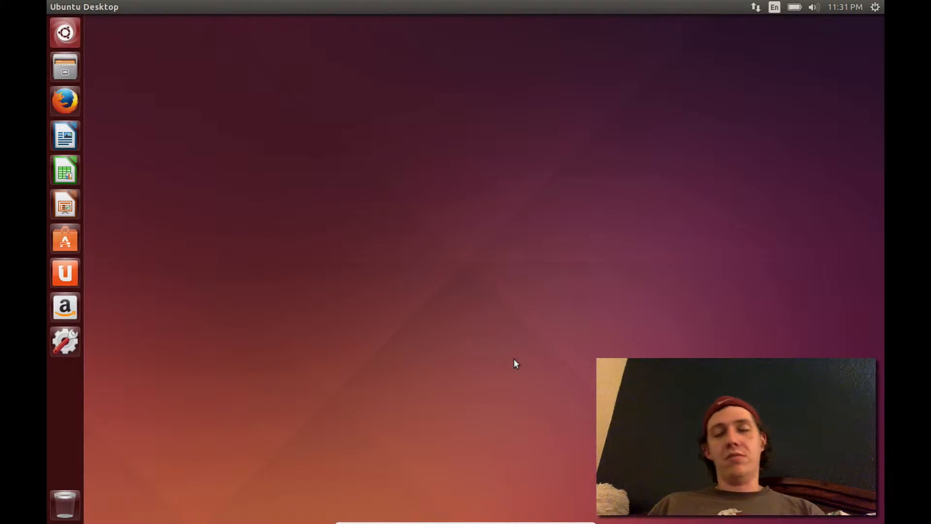
mouse_move(212, 217)
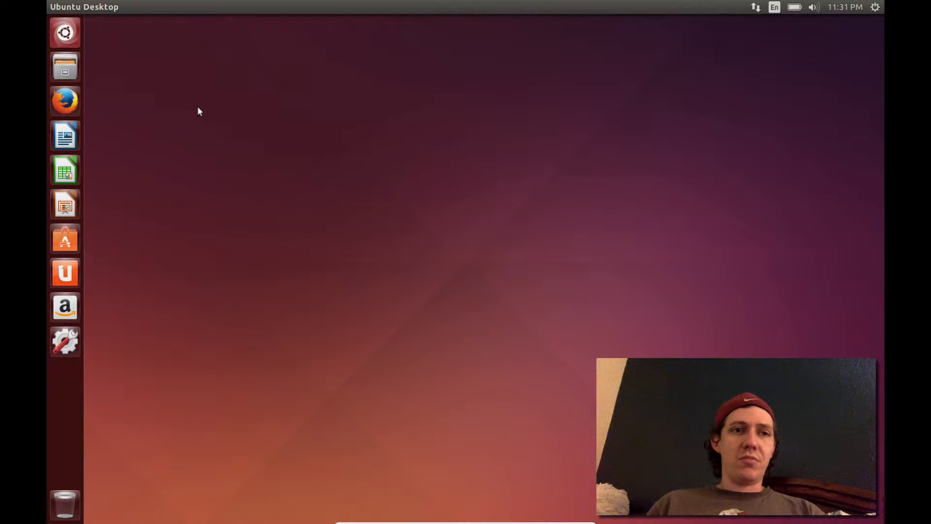
mouse_move(124, 54)
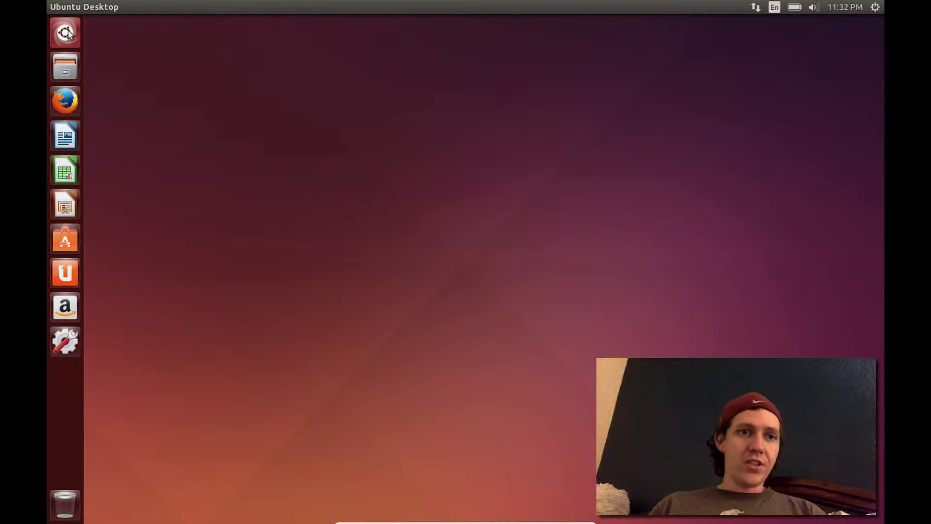
Step: Search the Dash for 'firefox' so Firefox Web Browser appears in results
text(firefox)
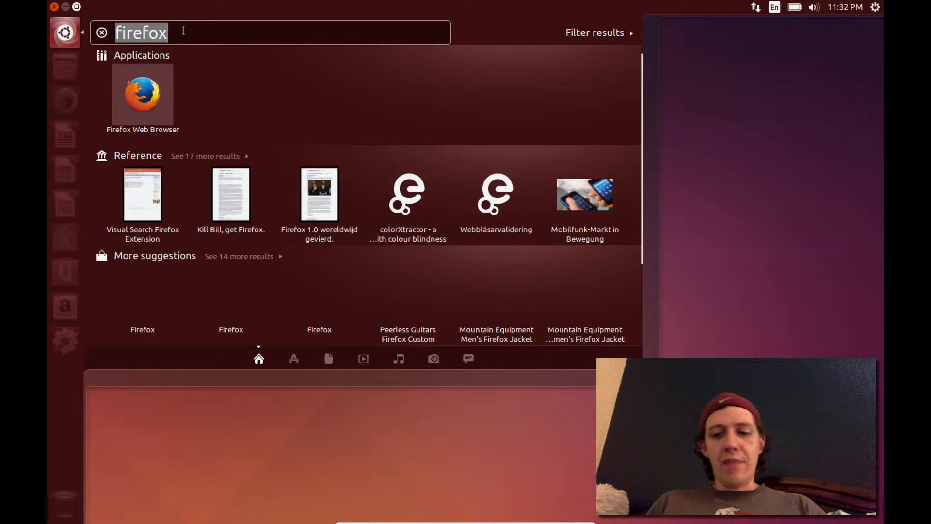
Step: Clear the Dash search, try 'firefox' and 'file', then empty the field
click(101, 33)
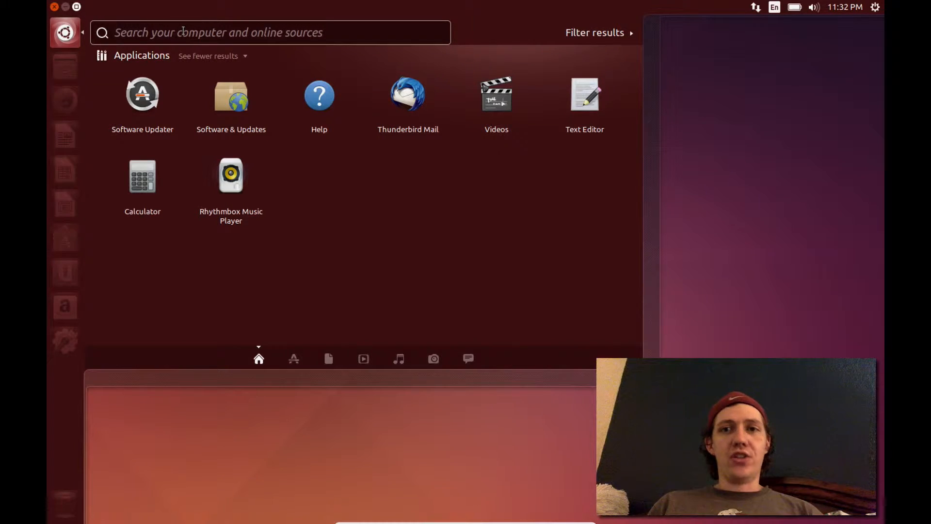
text(f)
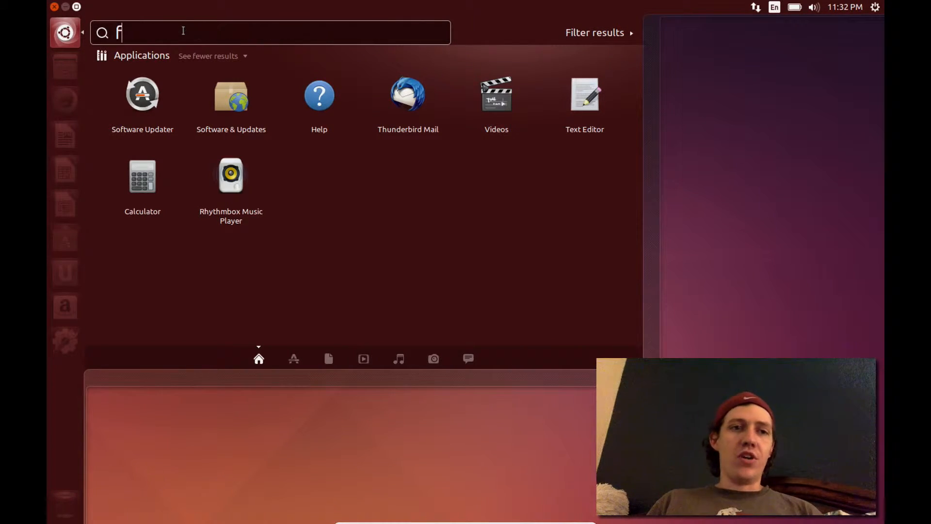
text(irefo)
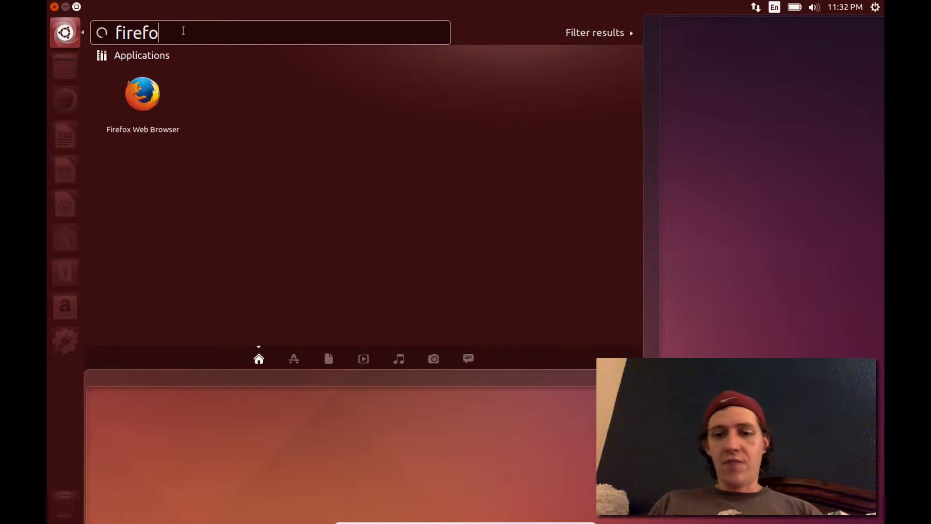
key(BackSpace)
text(fil)
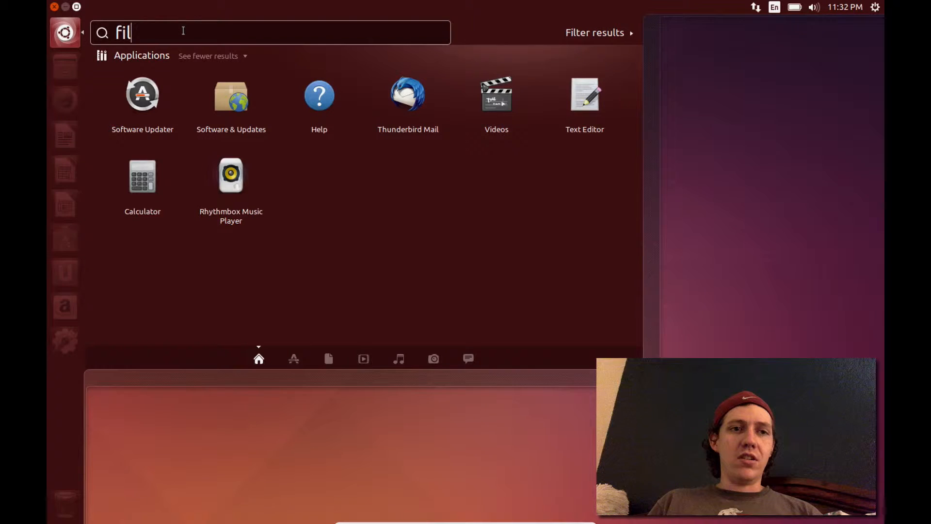
text(e)
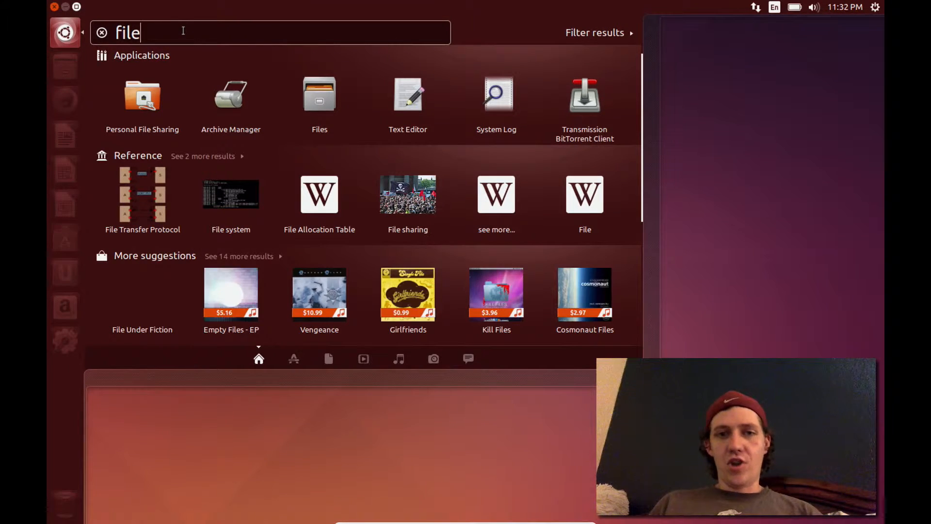
key(BackSpace)
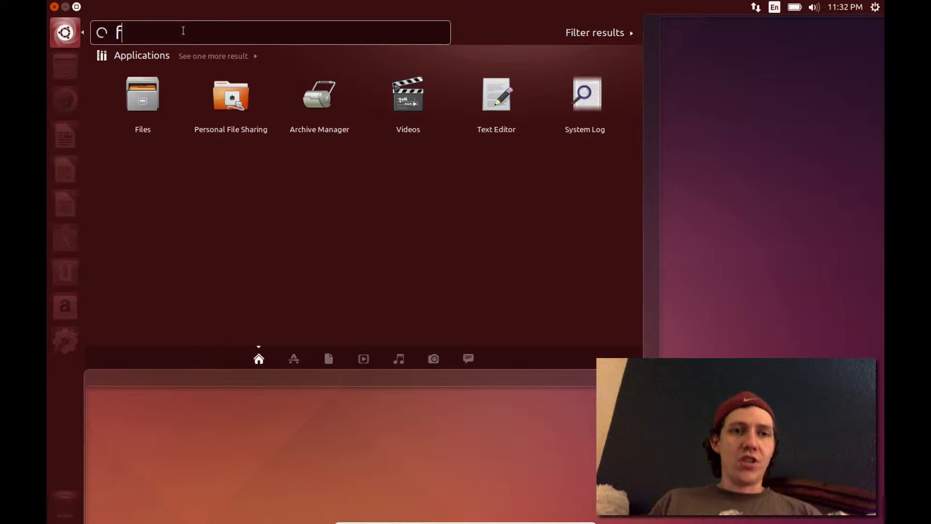
key(BackSpace)
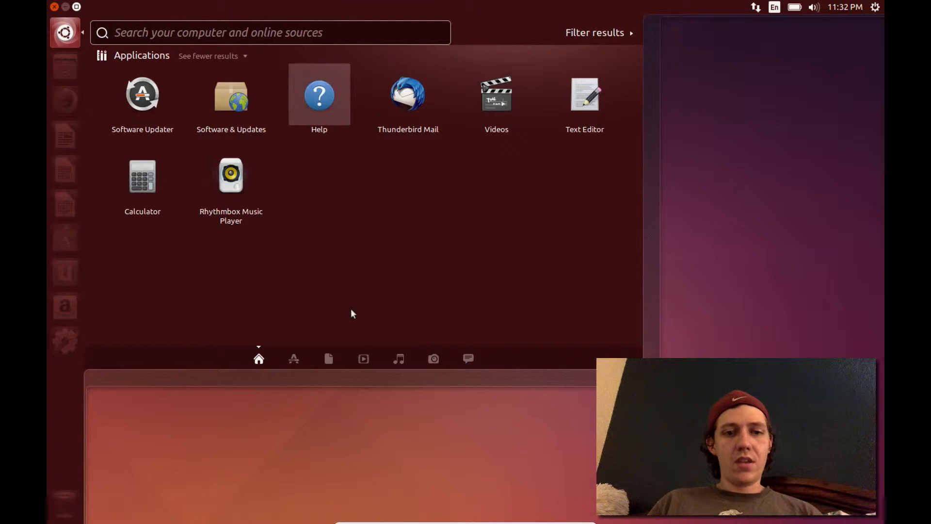
Step: Browse the Dash's Files and Videos lenses, then close the Dash
click(328, 359)
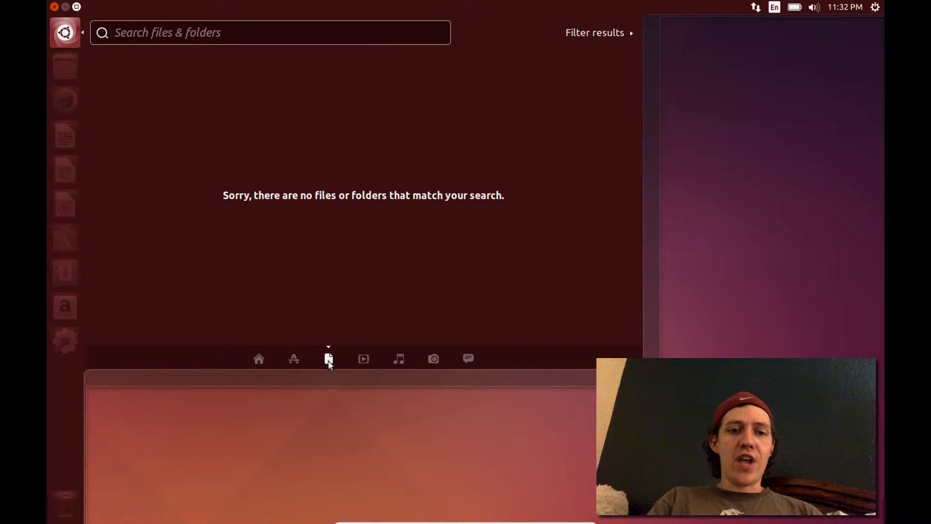
click(363, 358)
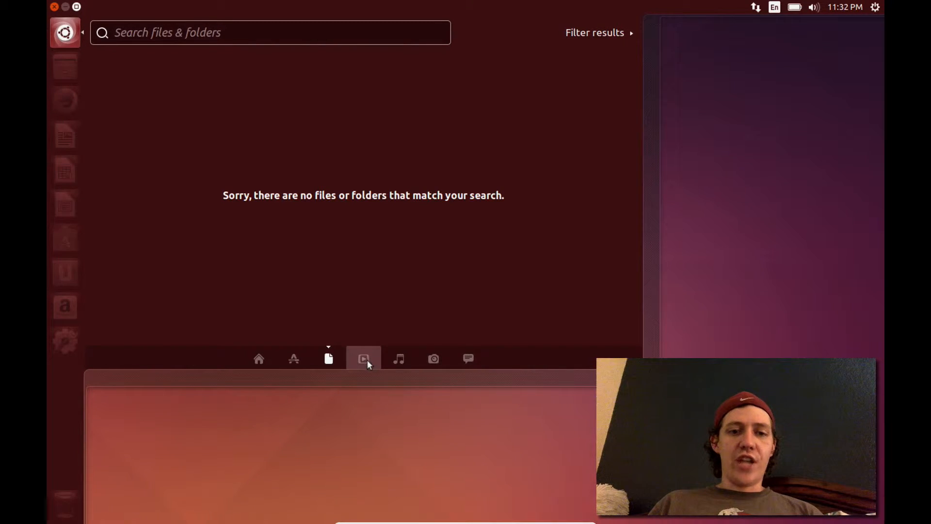
click(363, 358)
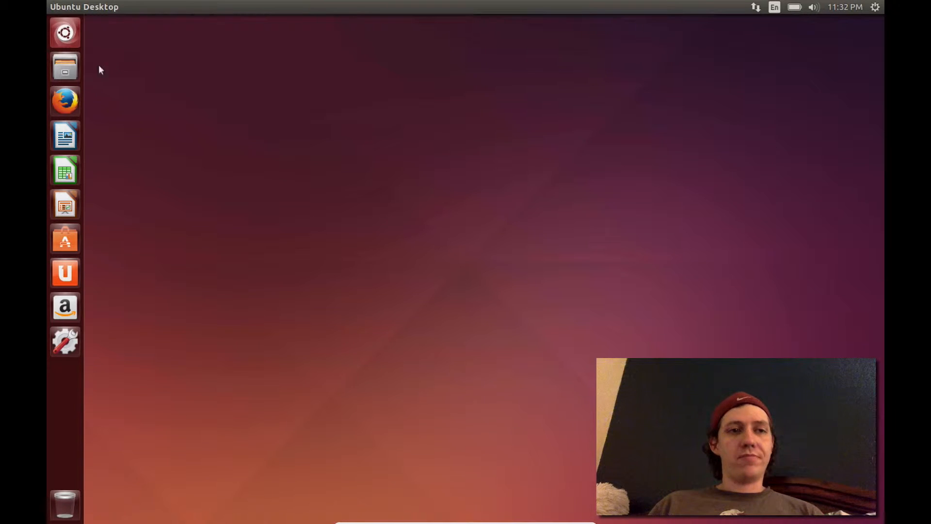
Step: Open and close the Home folder window, then launch LibreOffice Writer
click(64, 66)
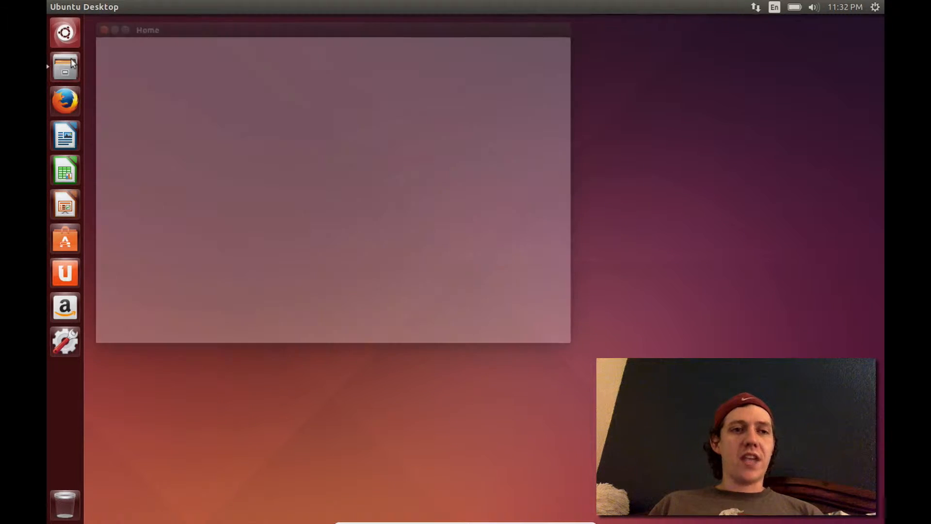
click(64, 67)
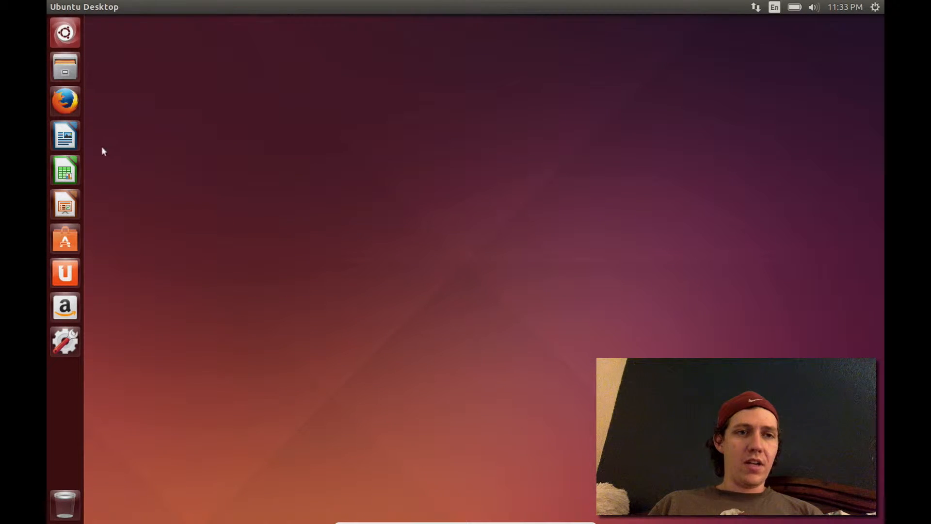
mouse_move(64, 100)
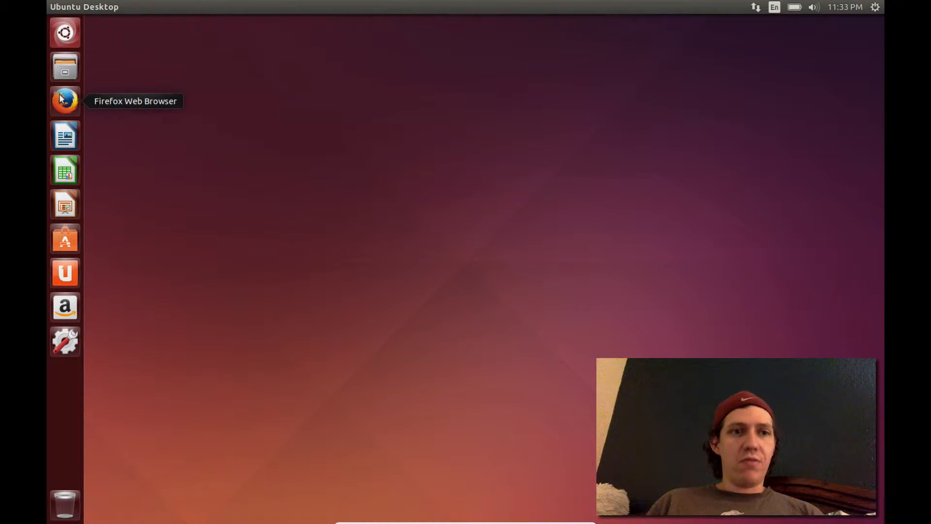
click(64, 136)
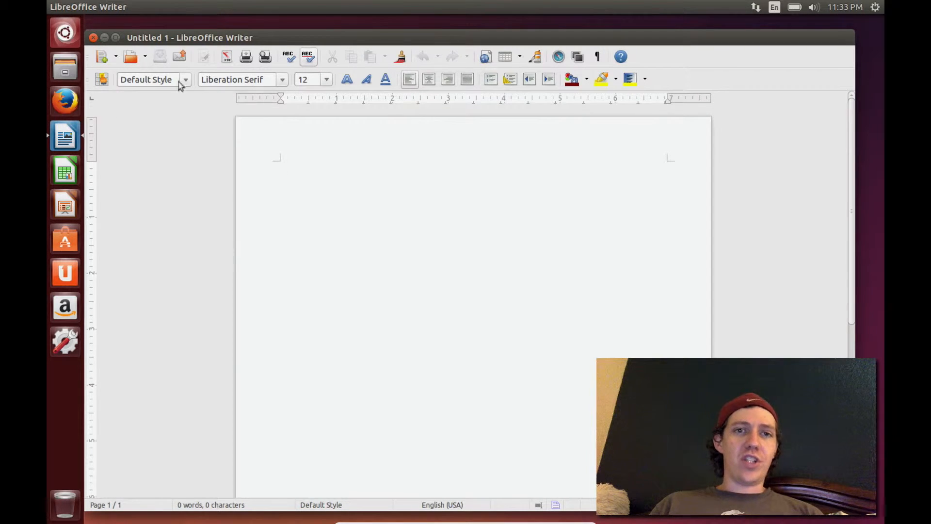
Step: Close the blank Untitled 1 Writer window with its red close button
click(280, 166)
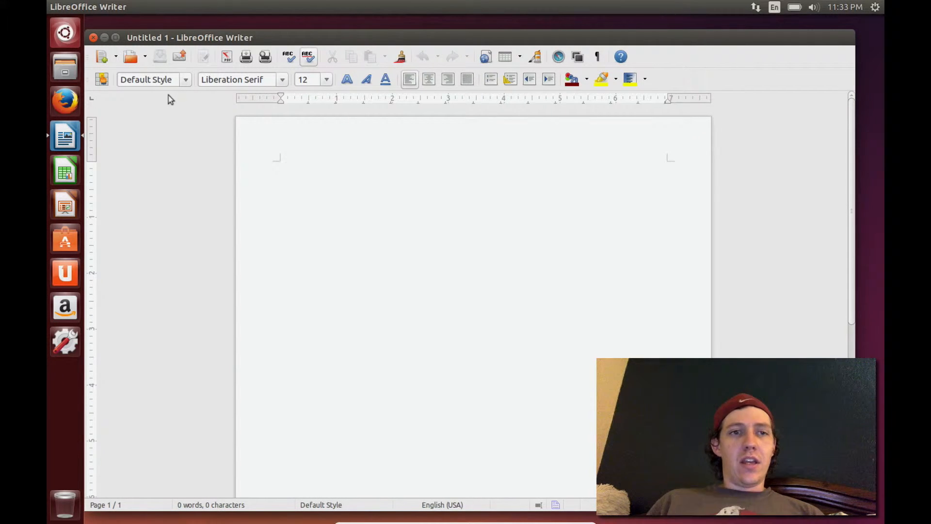
click(281, 166)
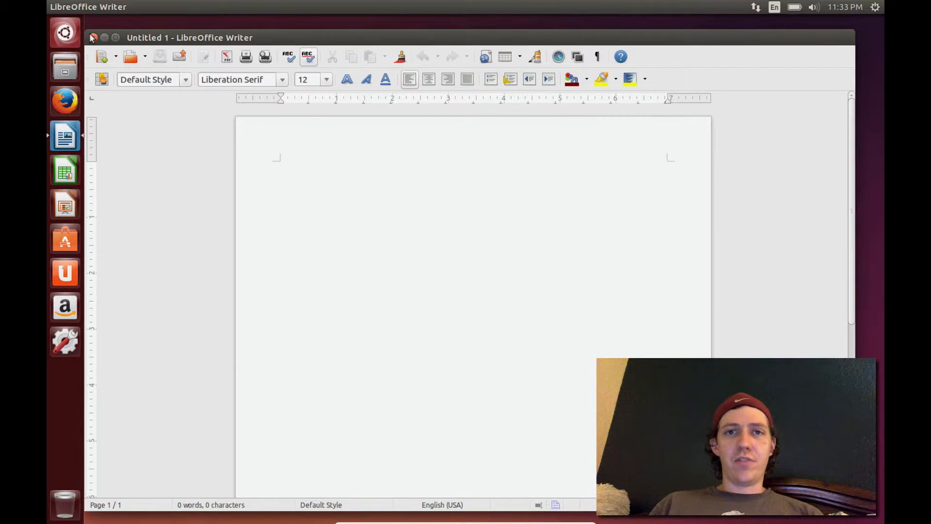
click(280, 166)
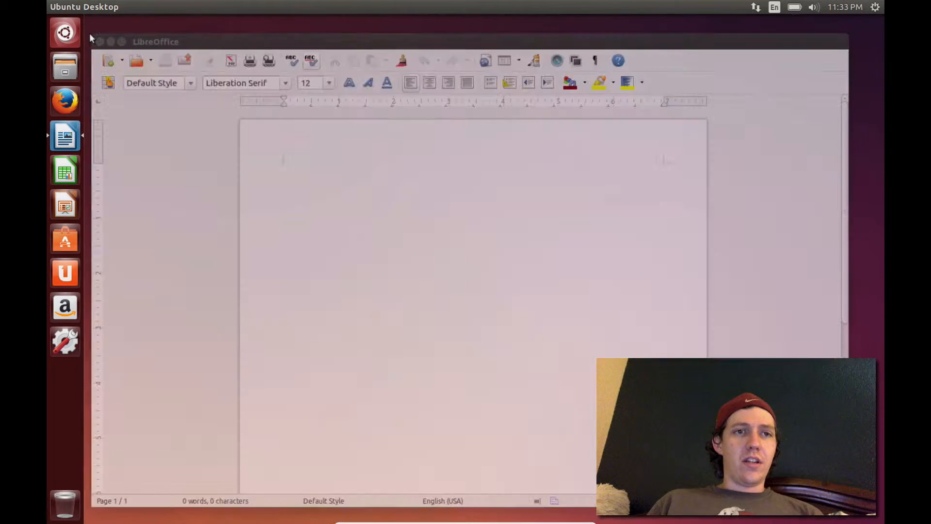
click(100, 42)
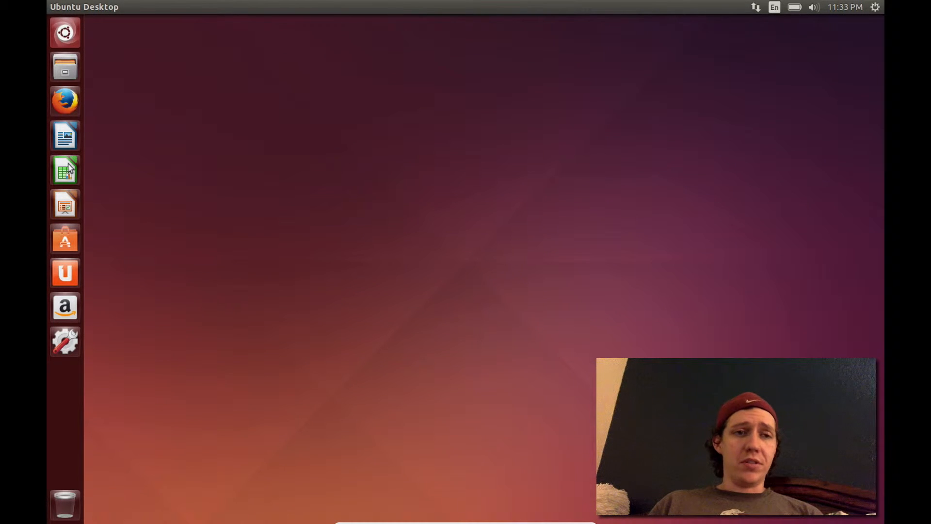
mouse_move(64, 170)
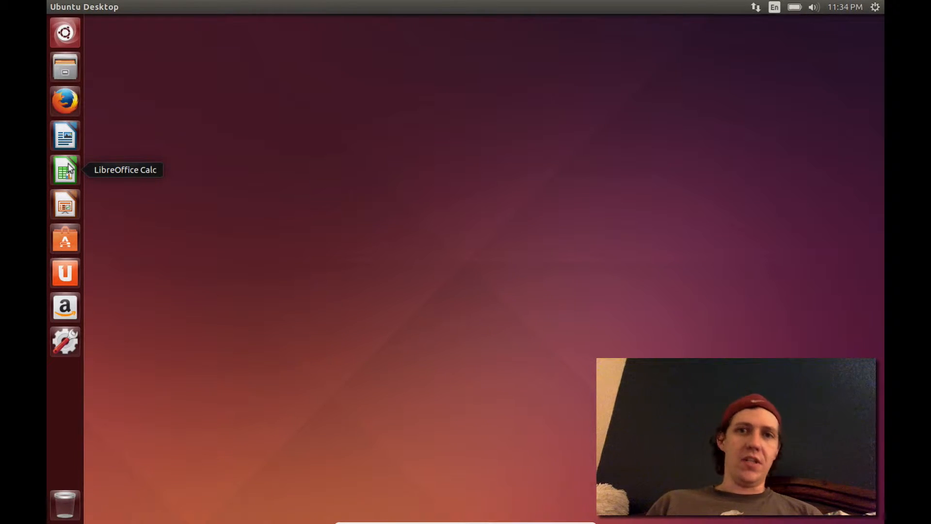
mouse_move(72, 187)
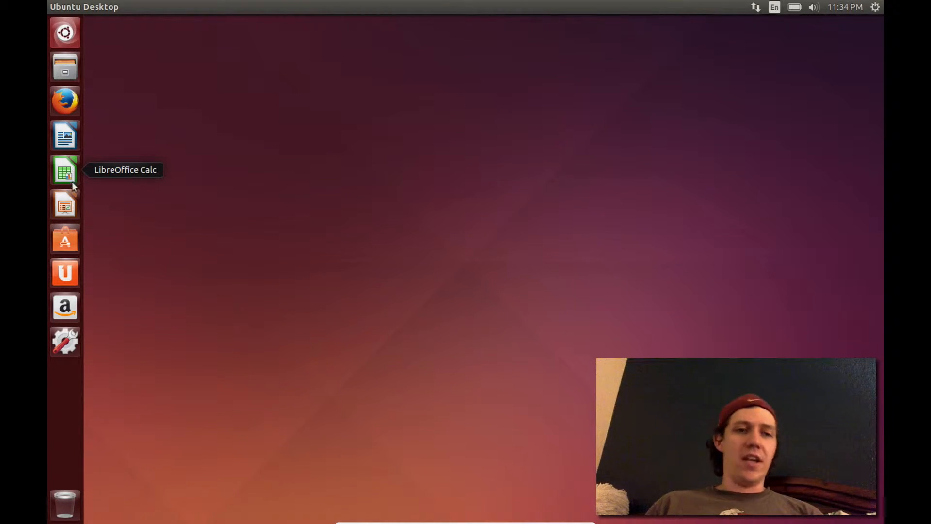
mouse_move(66, 204)
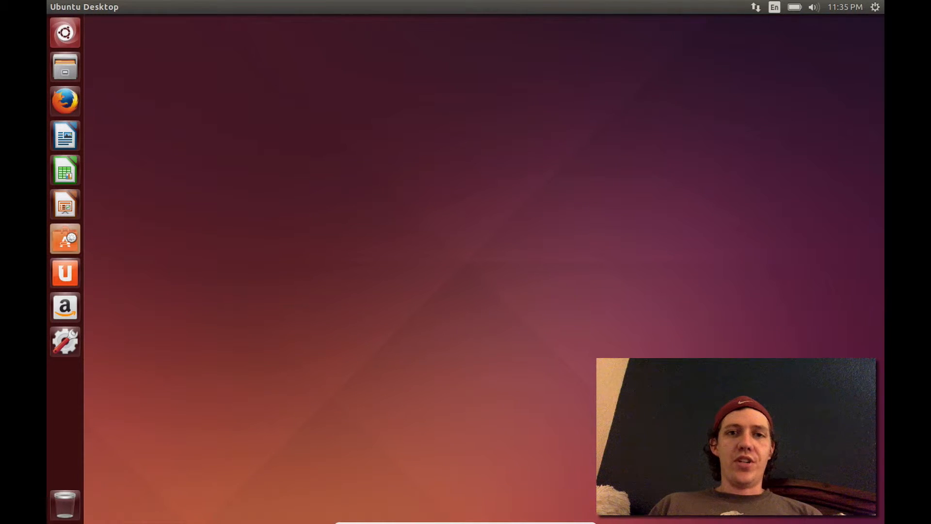
Step: Launch Ubuntu Software Center from its shopping-bag launcher icon
click(65, 238)
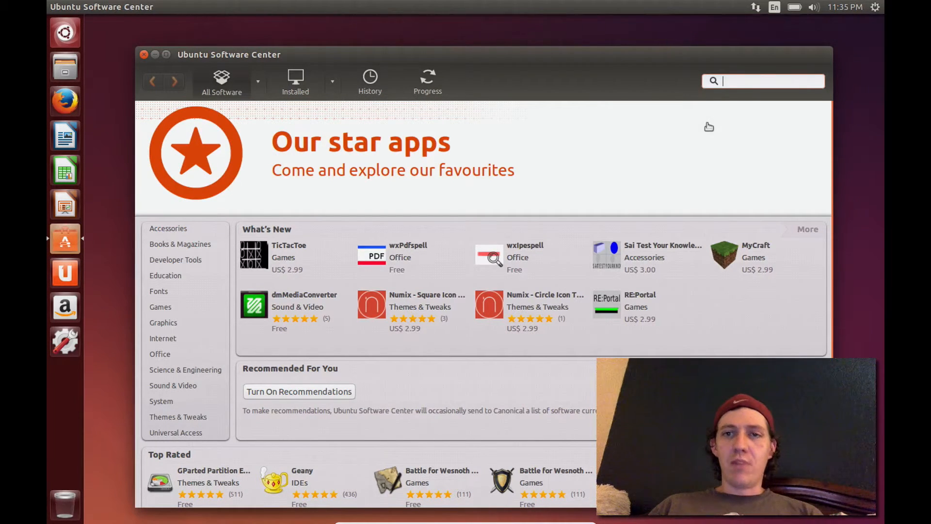
Step: Search Software Center for 'firefox', showing Firefox Web Browser as installed
text(f)
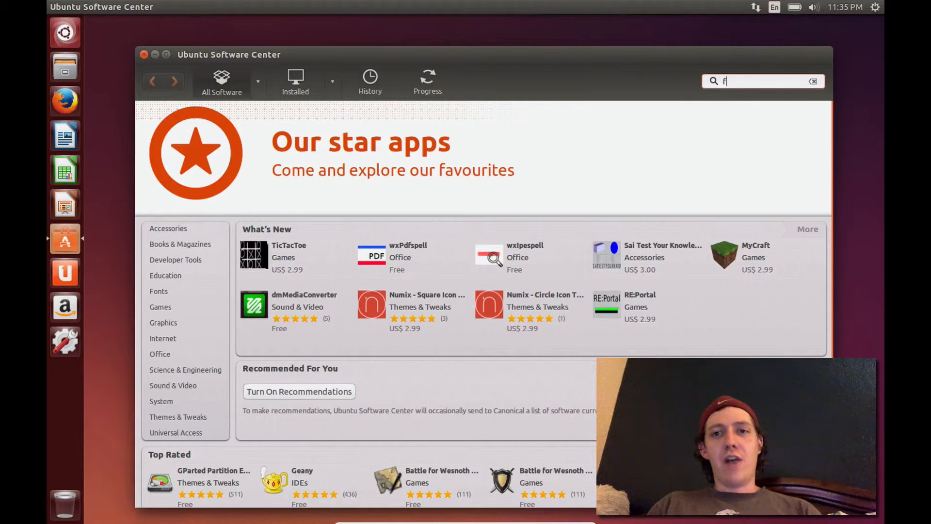
text(irefox)
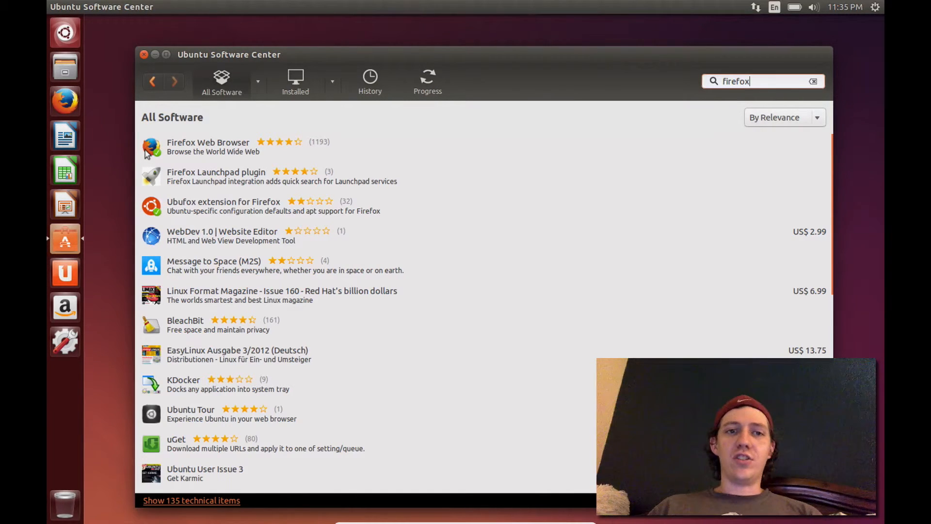
mouse_move(375, 158)
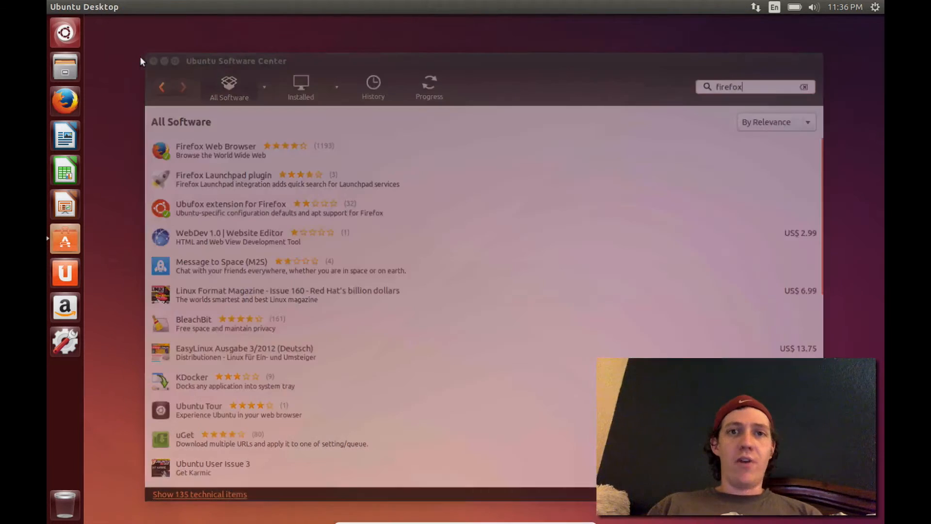
Step: Close the Ubuntu Software Center window
click(153, 61)
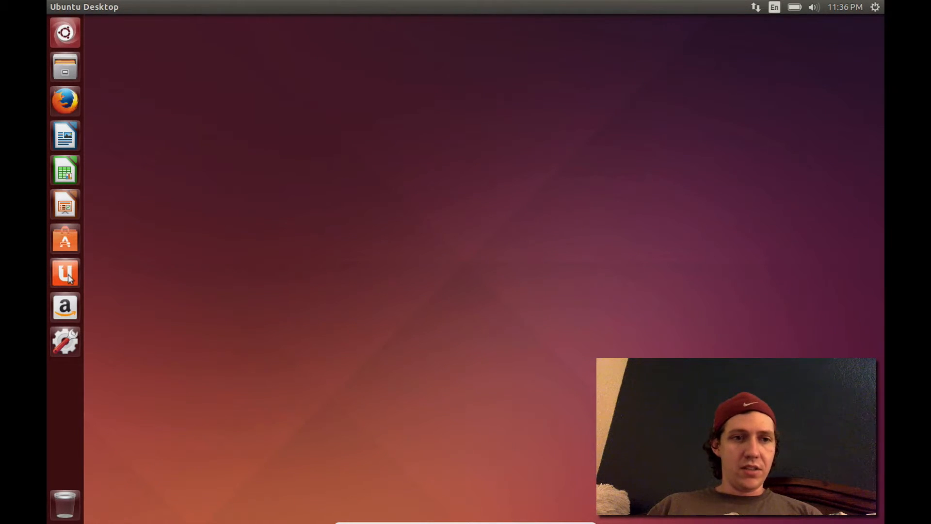
mouse_move(65, 273)
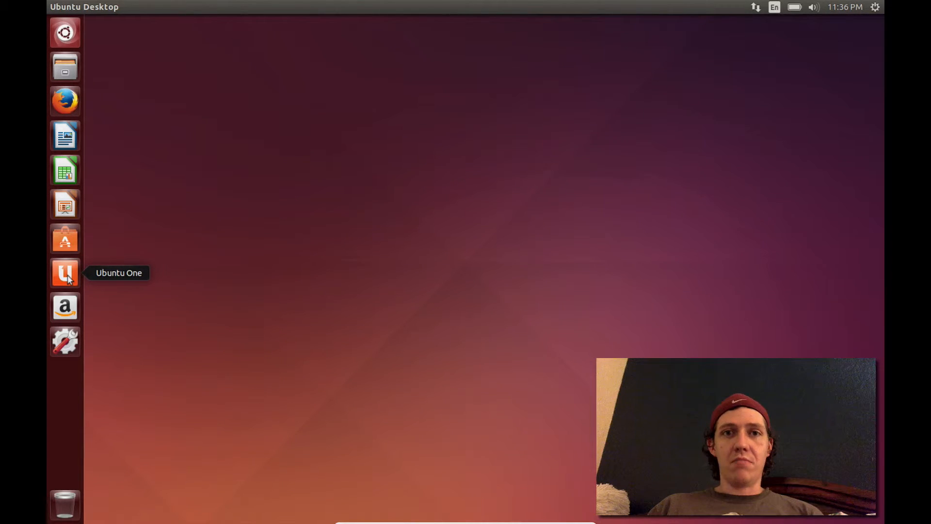
mouse_move(65, 307)
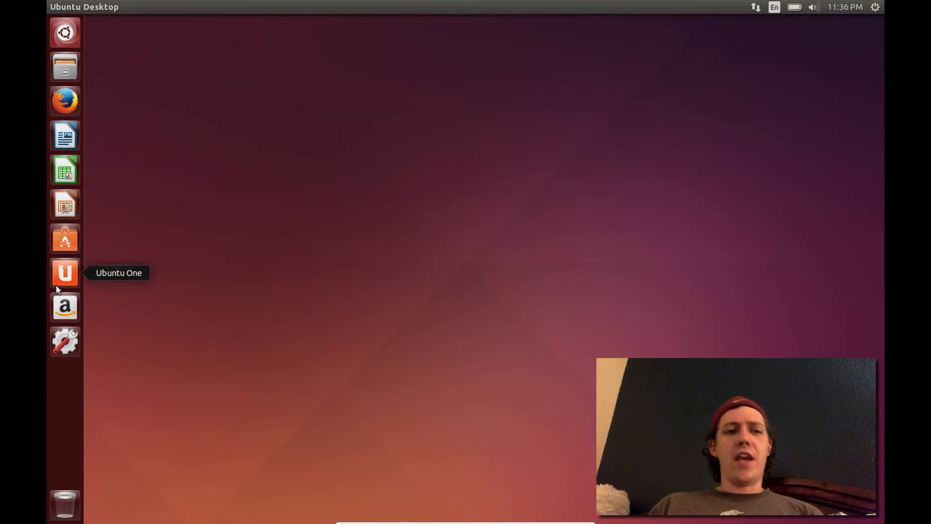
mouse_move(64, 308)
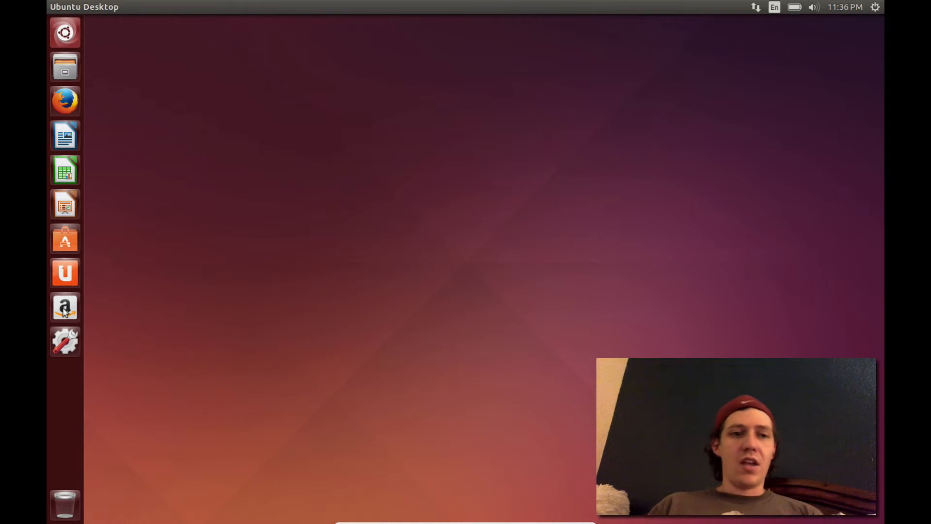
Step: Open the Dash, view the Music lens, then close the Dash
click(64, 33)
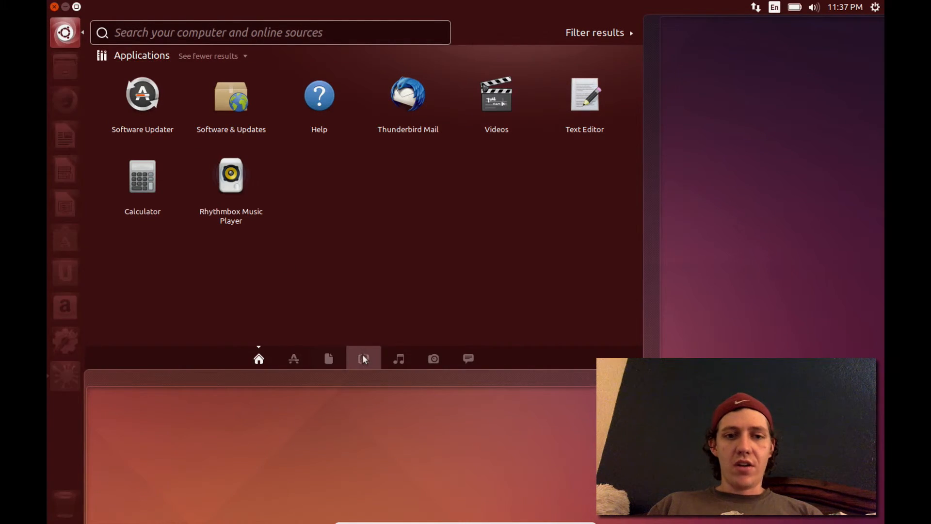
click(397, 358)
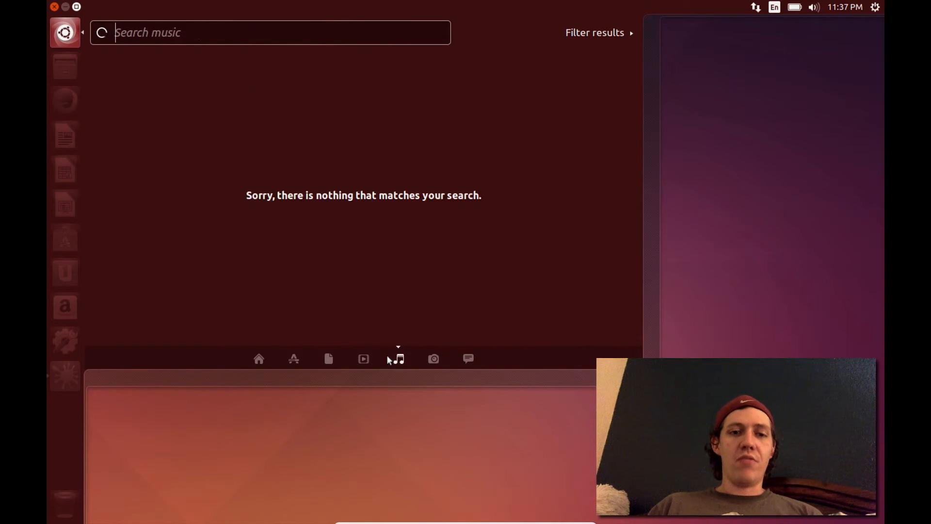
click(363, 358)
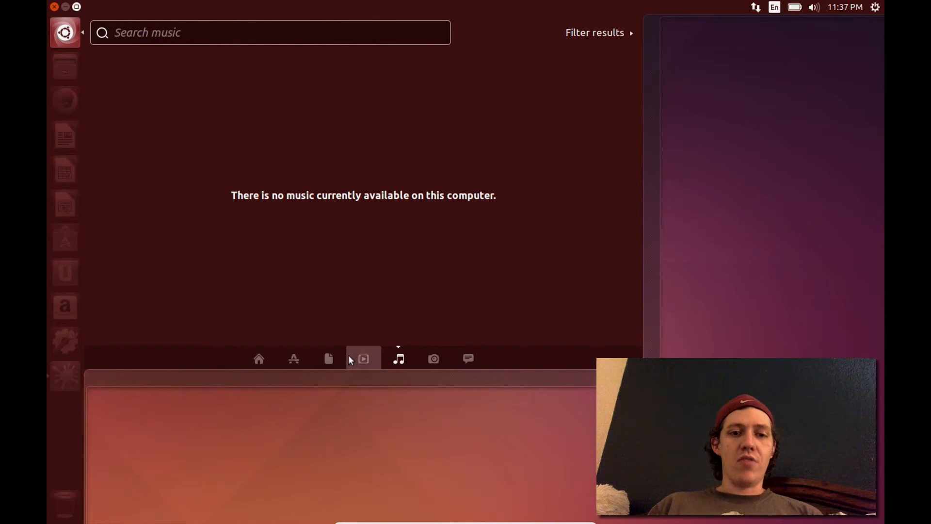
click(363, 357)
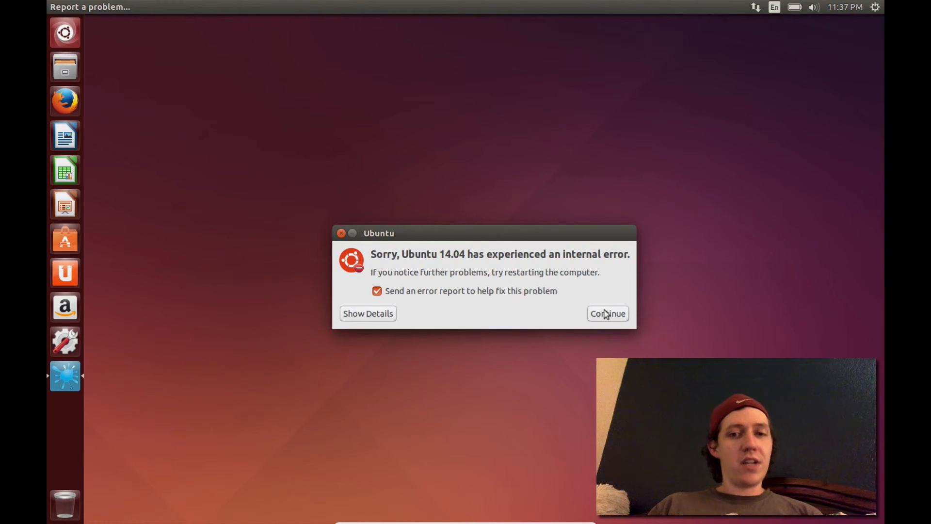
Step: Dismiss the internal error with Continue and launch System Settings
click(606, 313)
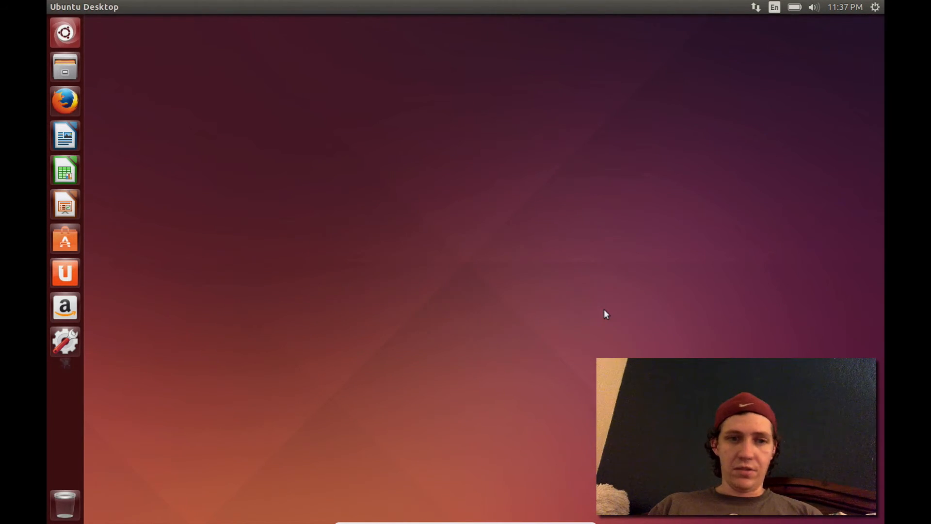
mouse_move(64, 341)
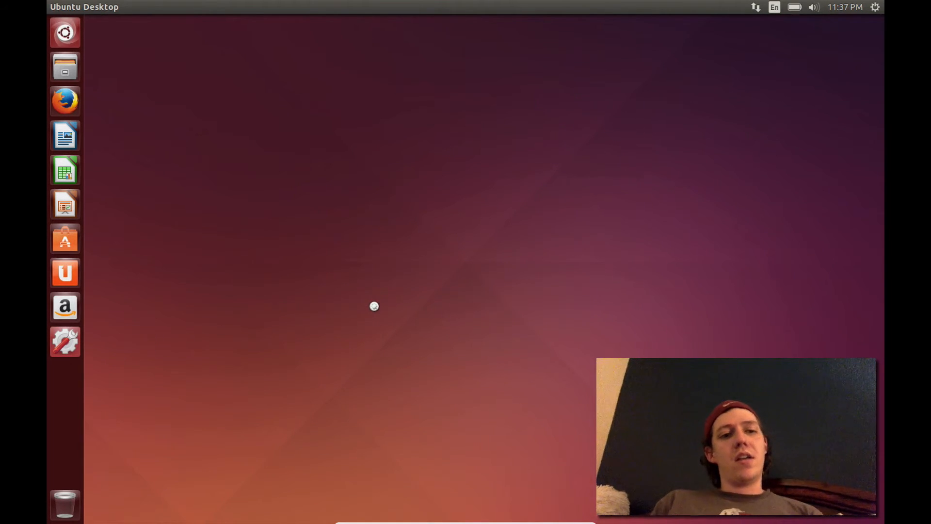
click(65, 341)
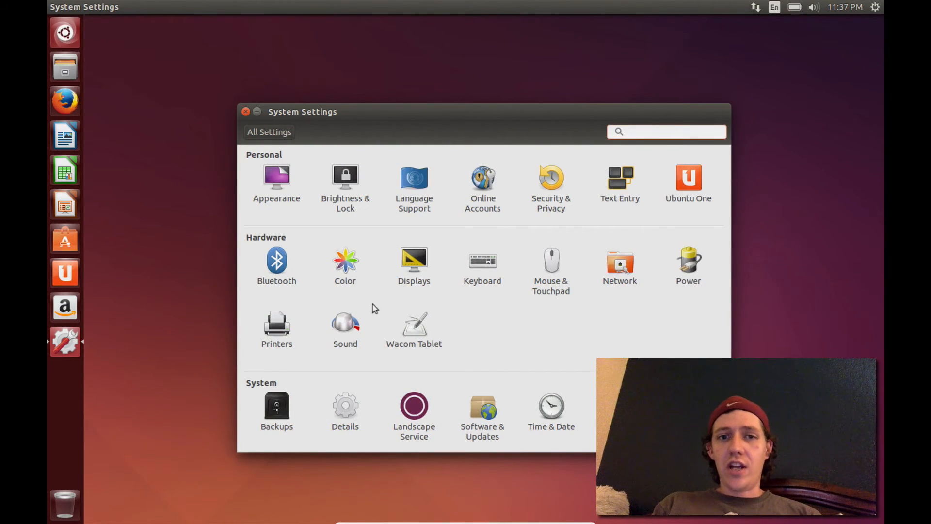
Step: Review the Personal, Hardware and System settings categories, then close System Settings
click(666, 131)
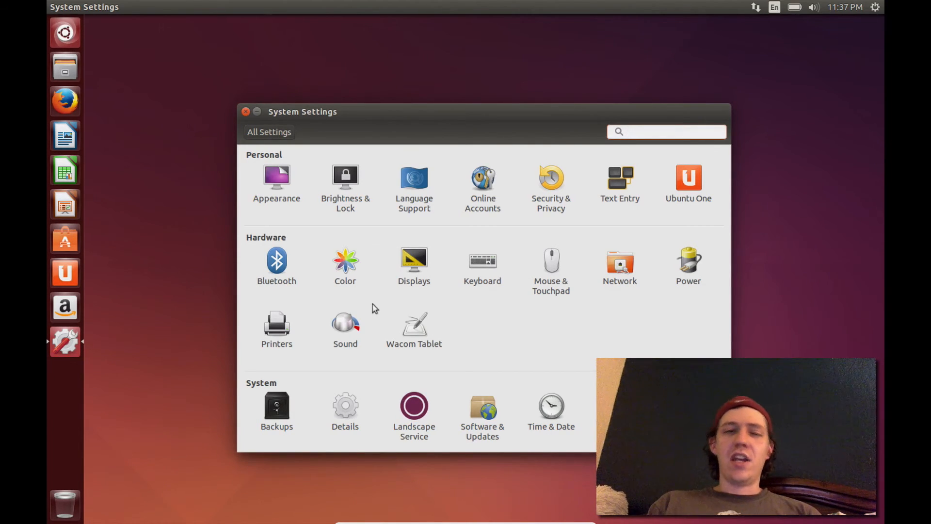
click(666, 131)
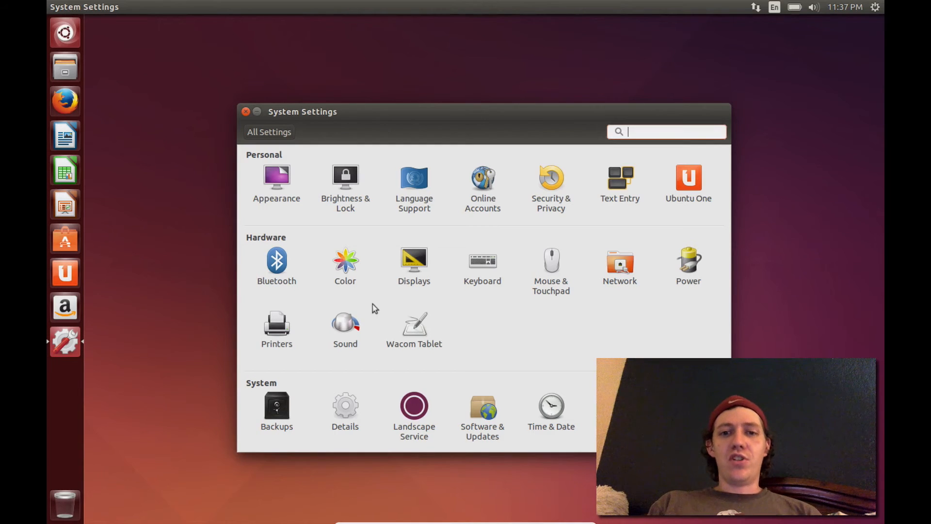
mouse_move(584, 305)
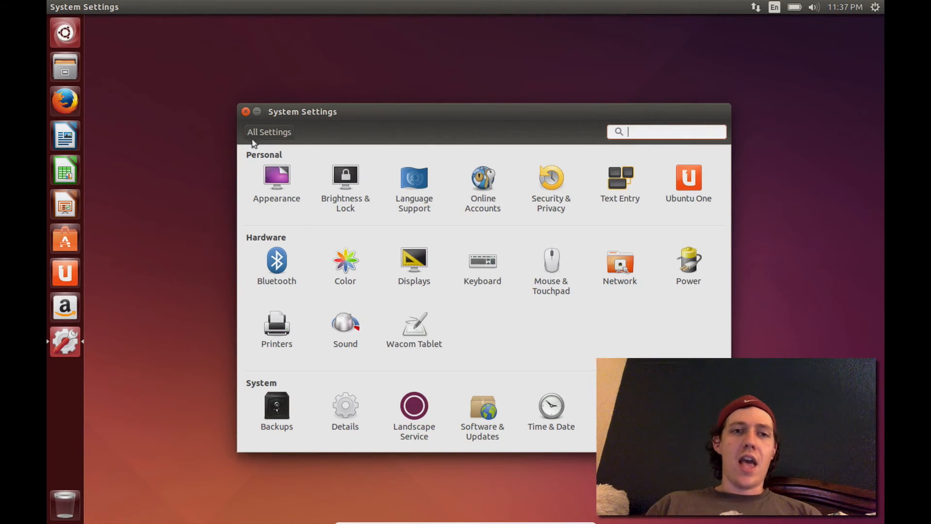
mouse_move(232, 101)
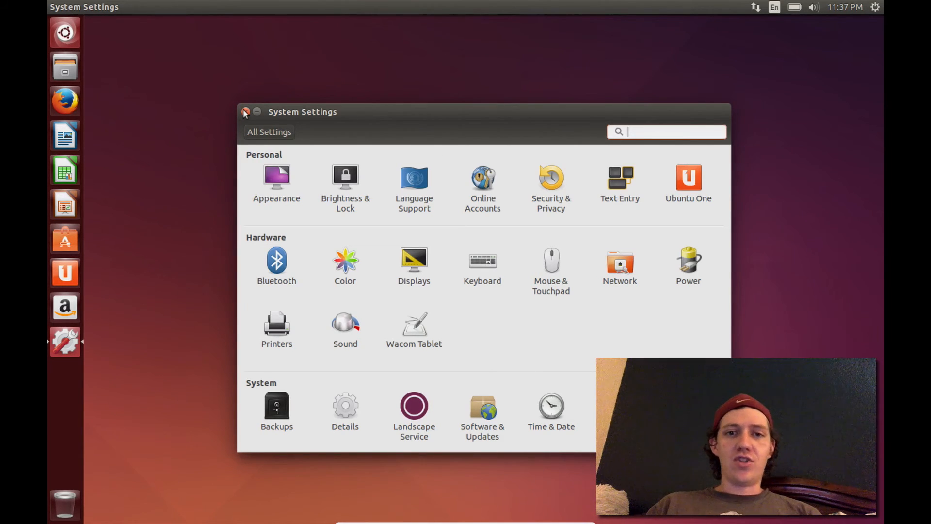
click(245, 112)
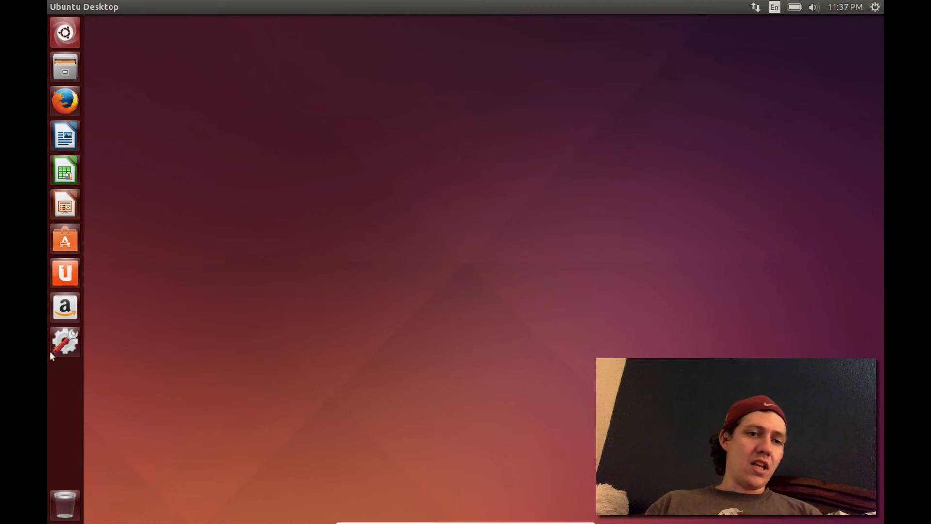
mouse_move(74, 511)
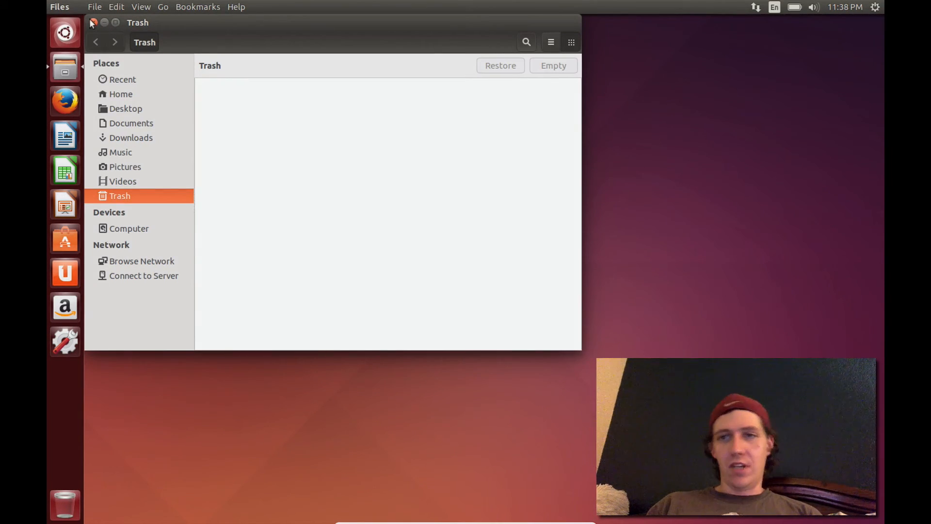
click(103, 23)
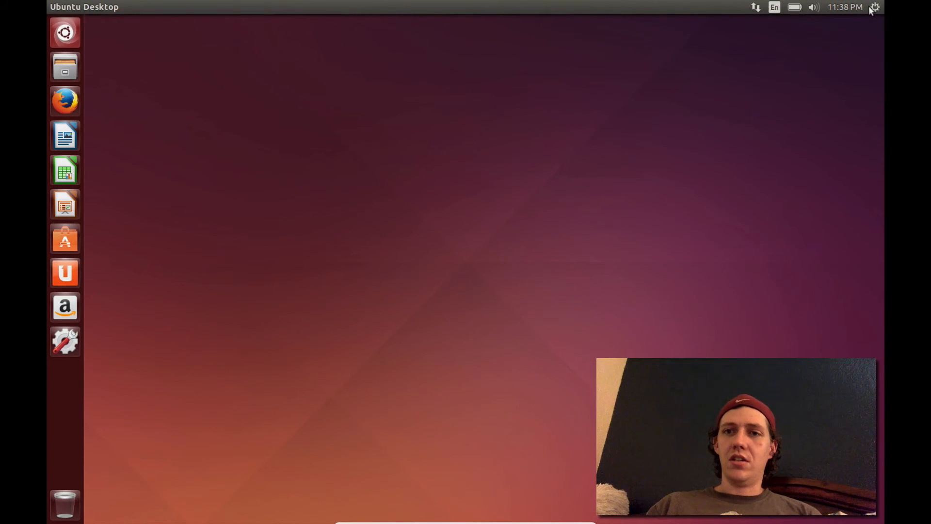
Step: Open the gear session menu and choose Shut Down to bring up the confirmation dialog
click(874, 7)
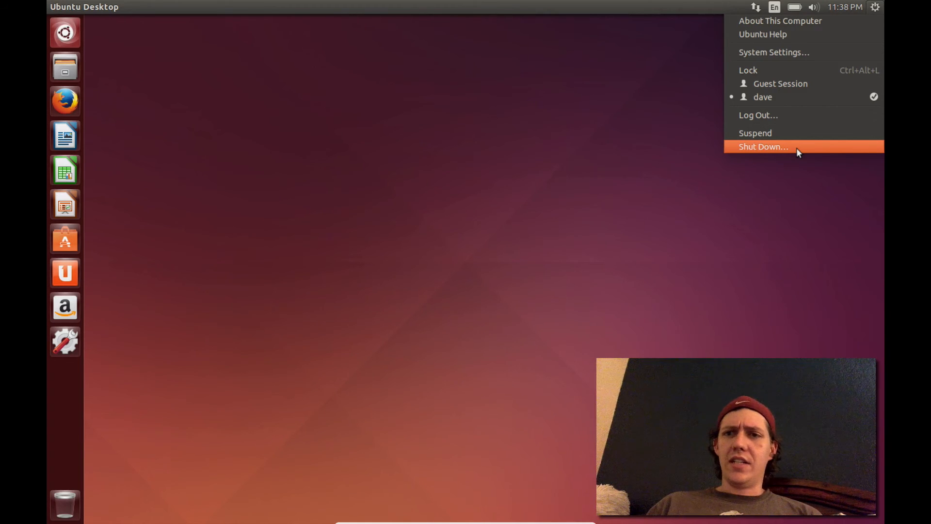
mouse_move(781, 32)
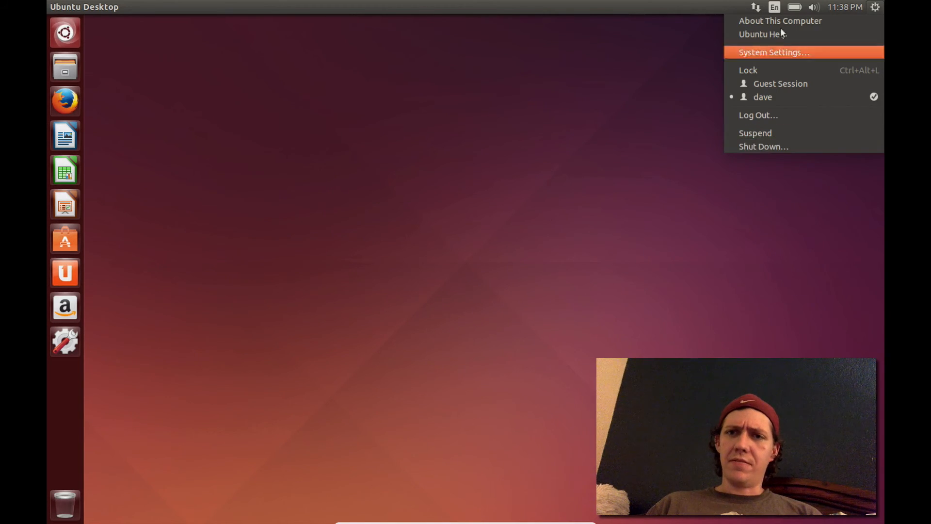
mouse_move(780, 21)
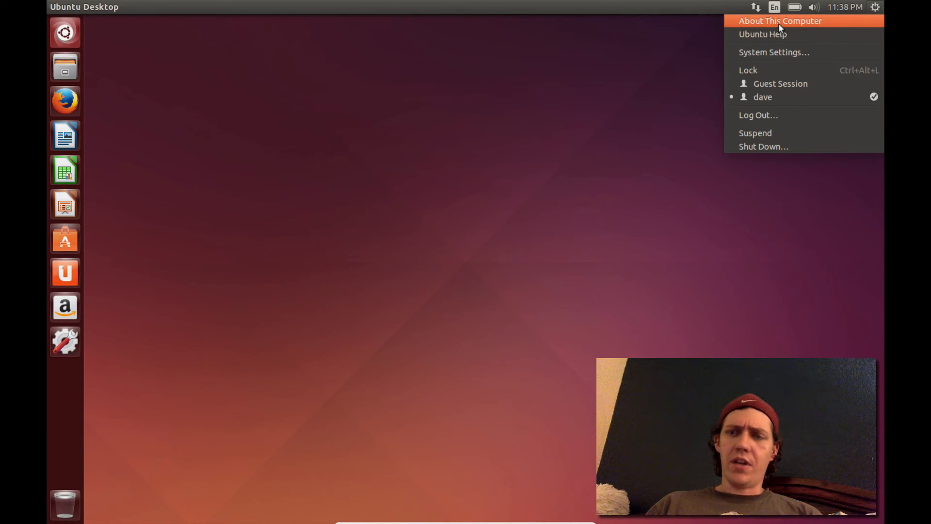
mouse_move(773, 146)
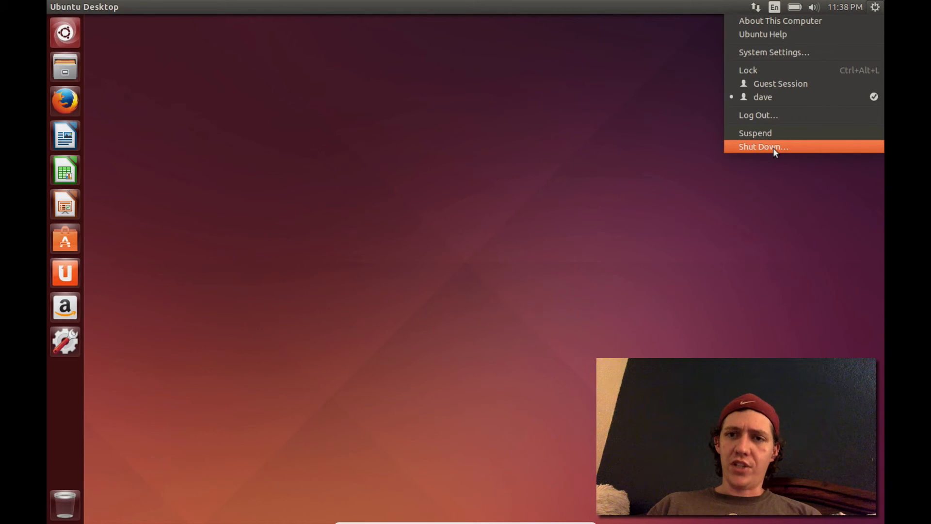
mouse_move(772, 97)
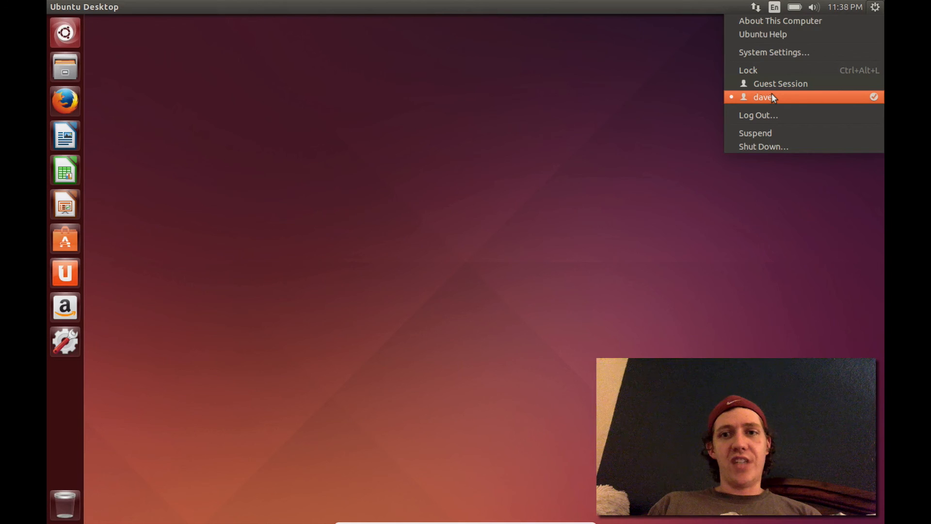
mouse_move(776, 115)
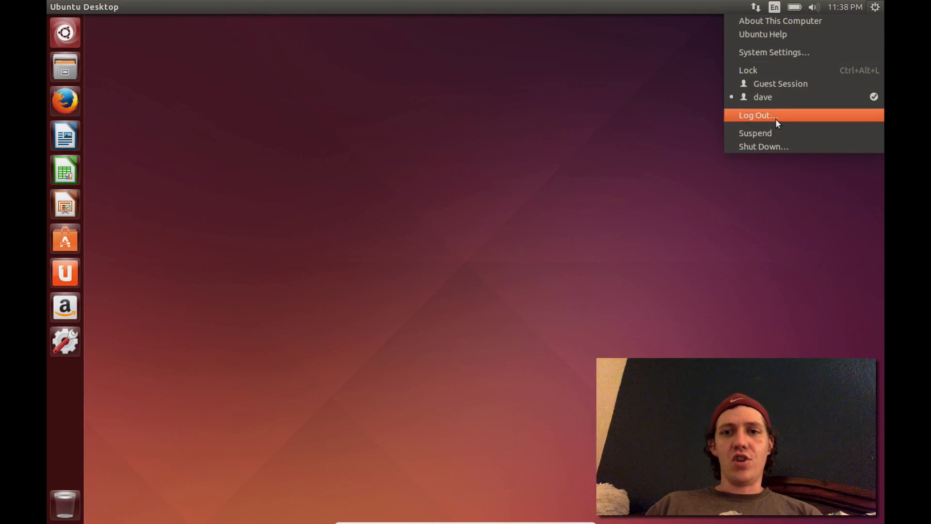
click(763, 146)
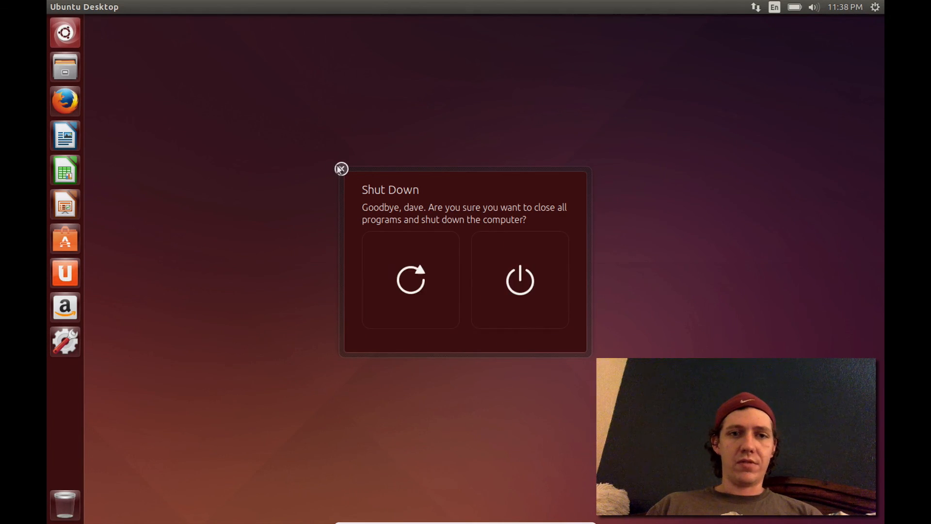
Step: Cancel the Shut Down confirmation dialog
click(341, 169)
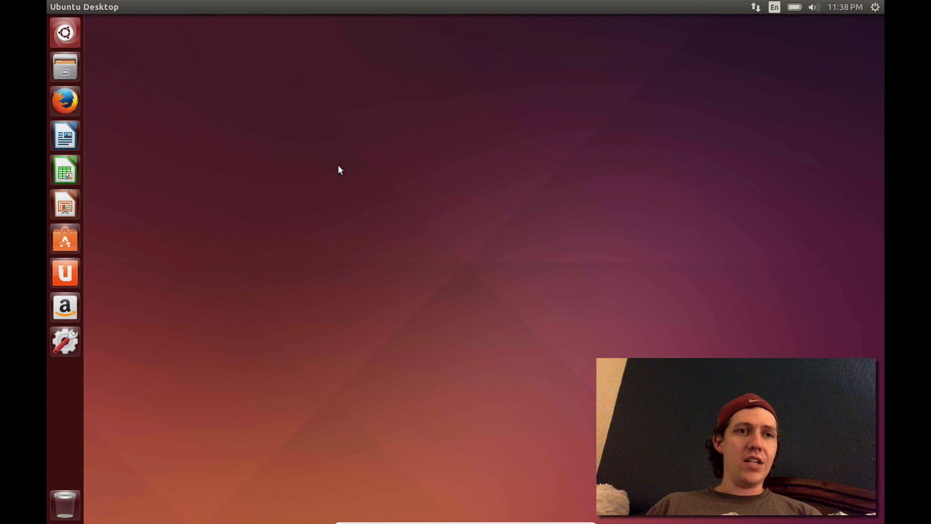